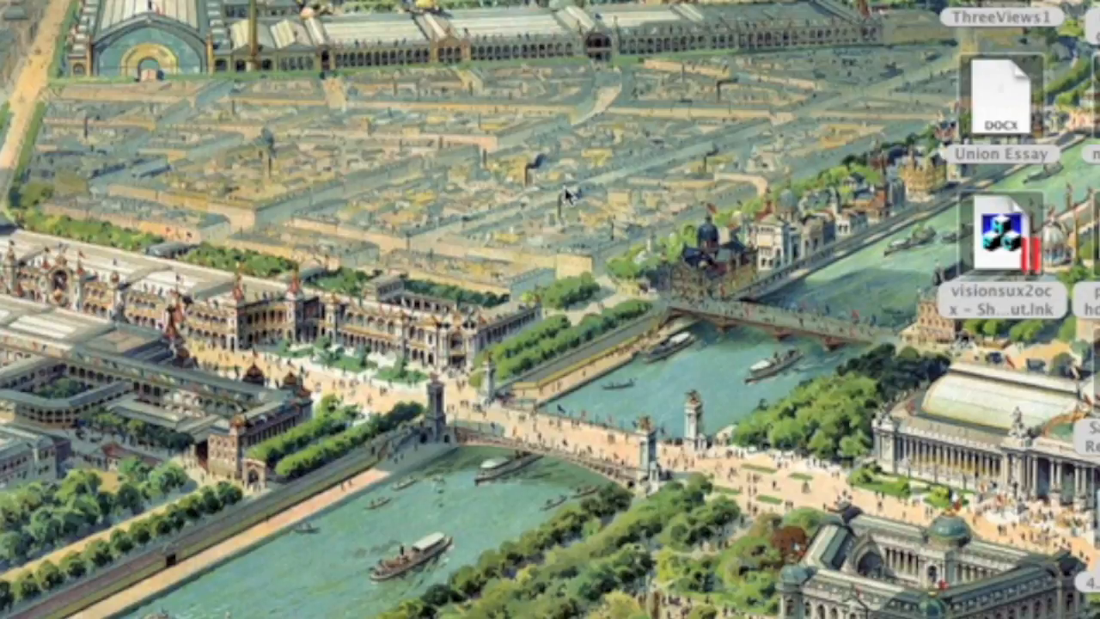
mouse_move(155, 8)
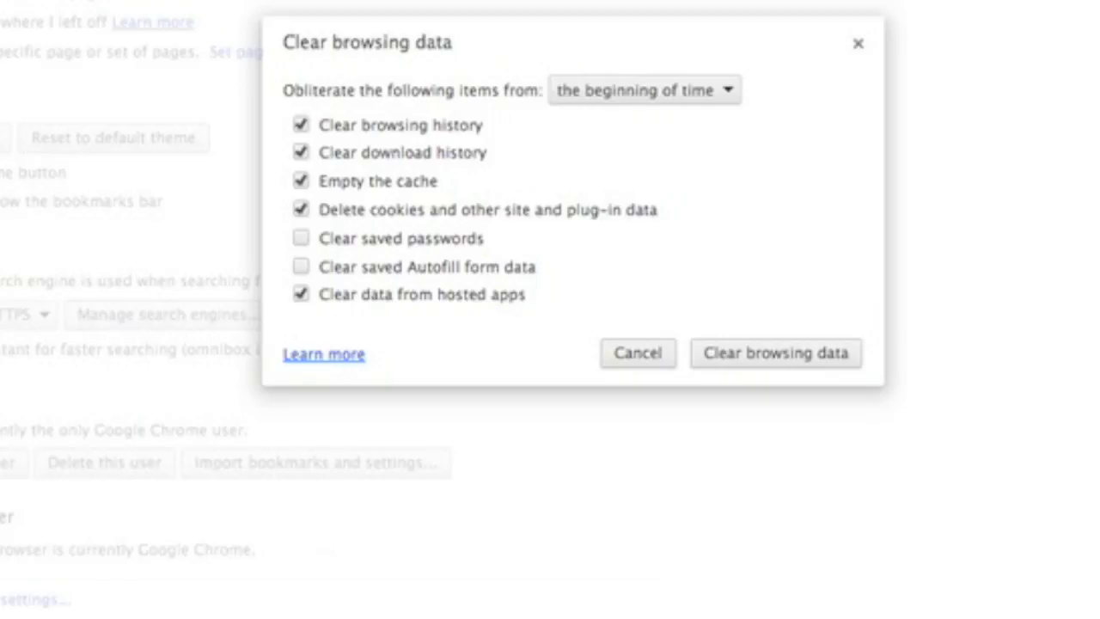
mouse_move(376, 165)
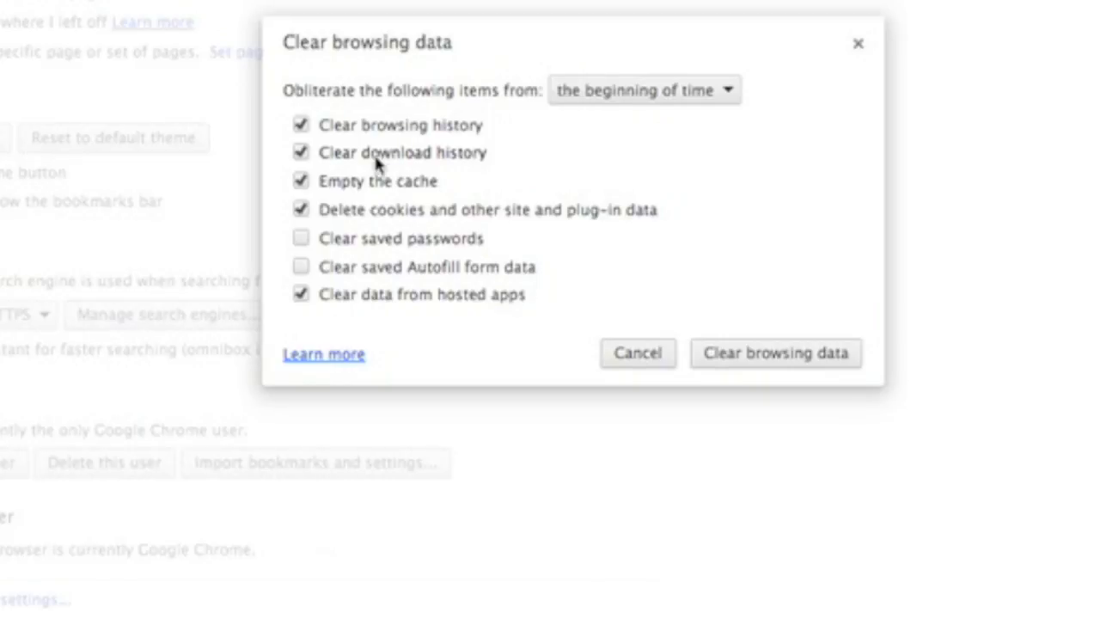
mouse_move(399, 206)
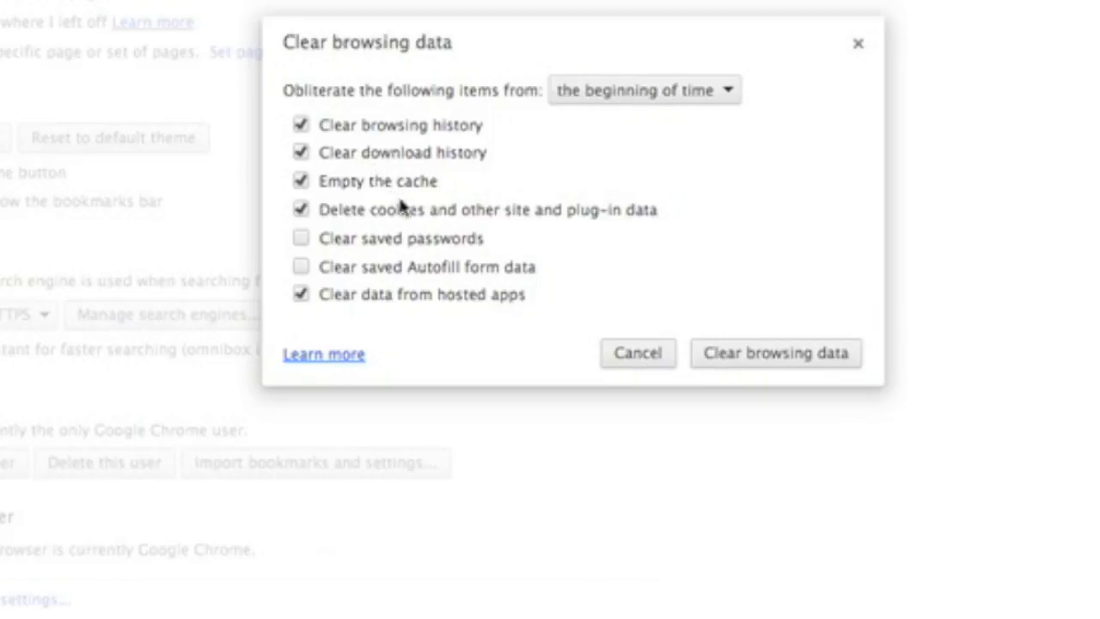
mouse_move(408, 221)
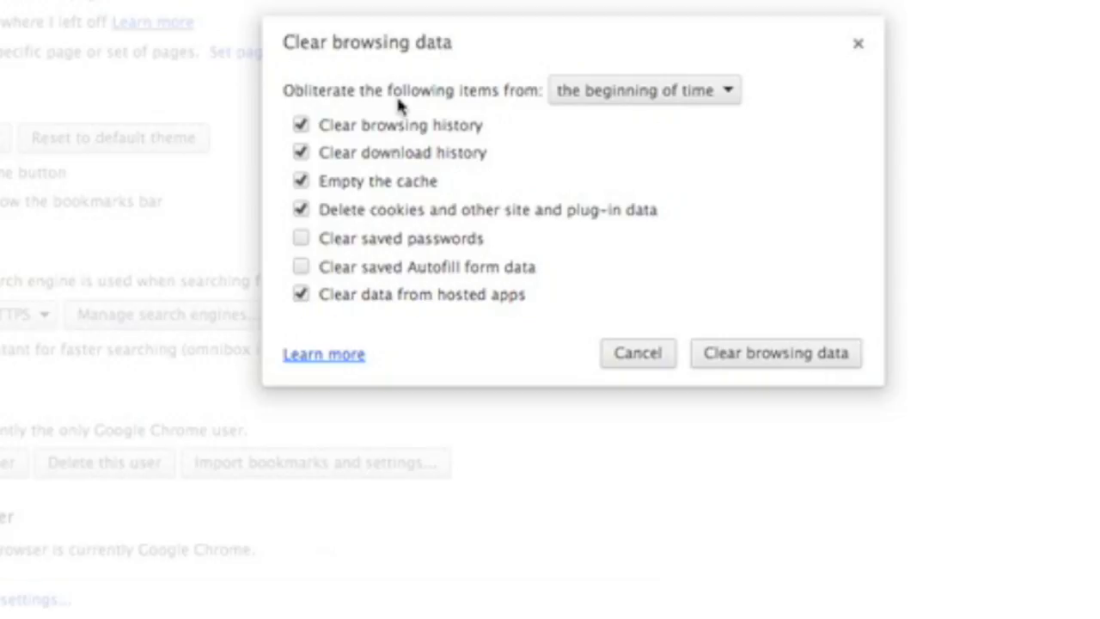
mouse_move(382, 165)
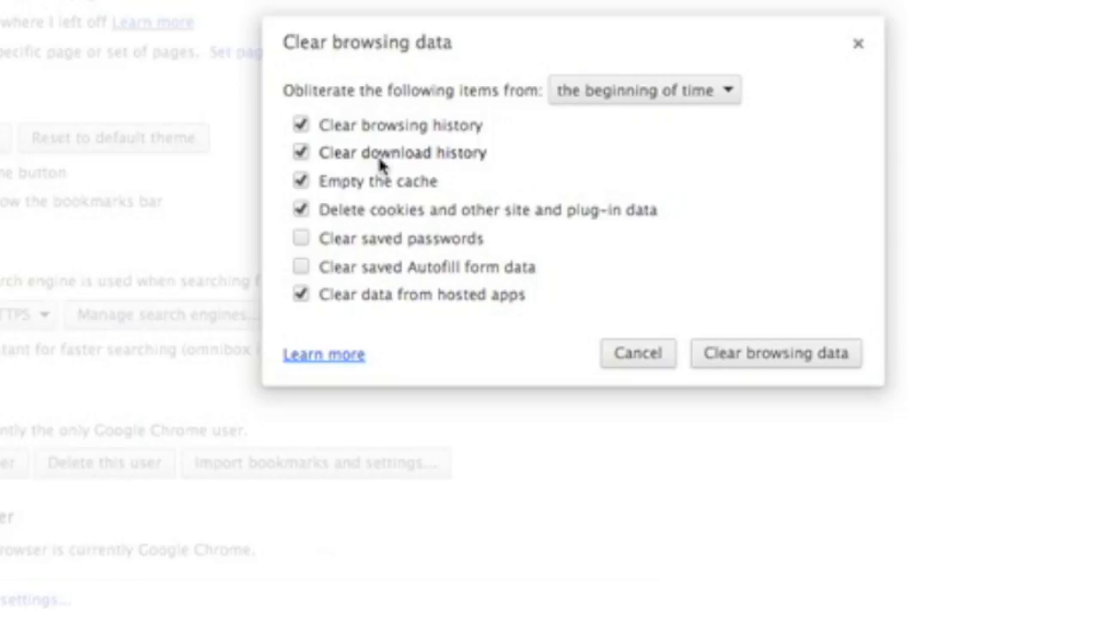
mouse_move(382, 223)
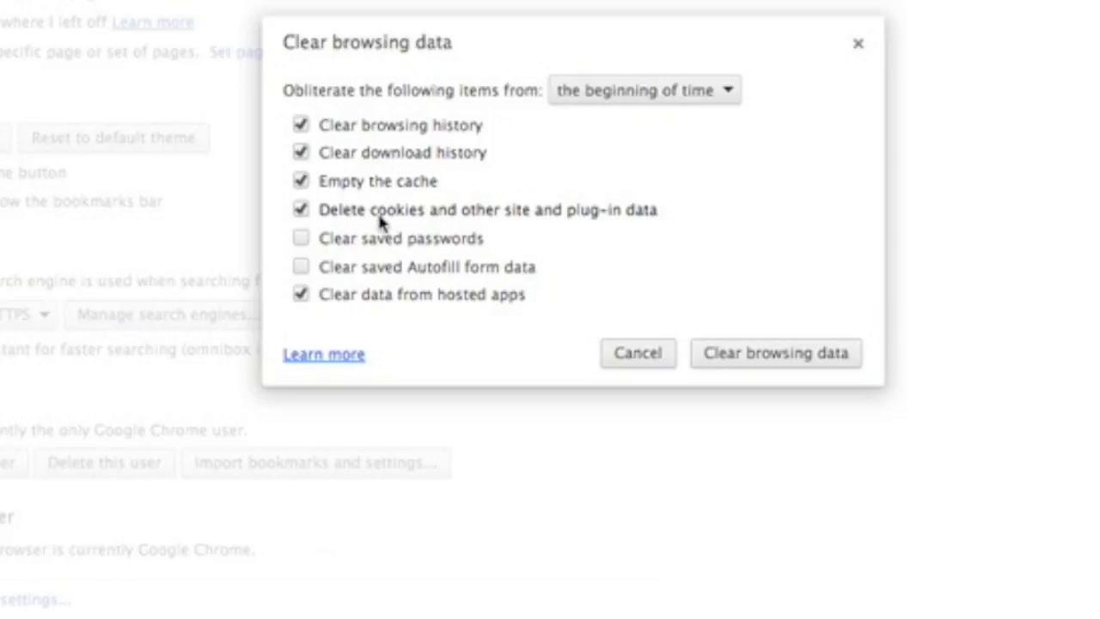
mouse_move(398, 309)
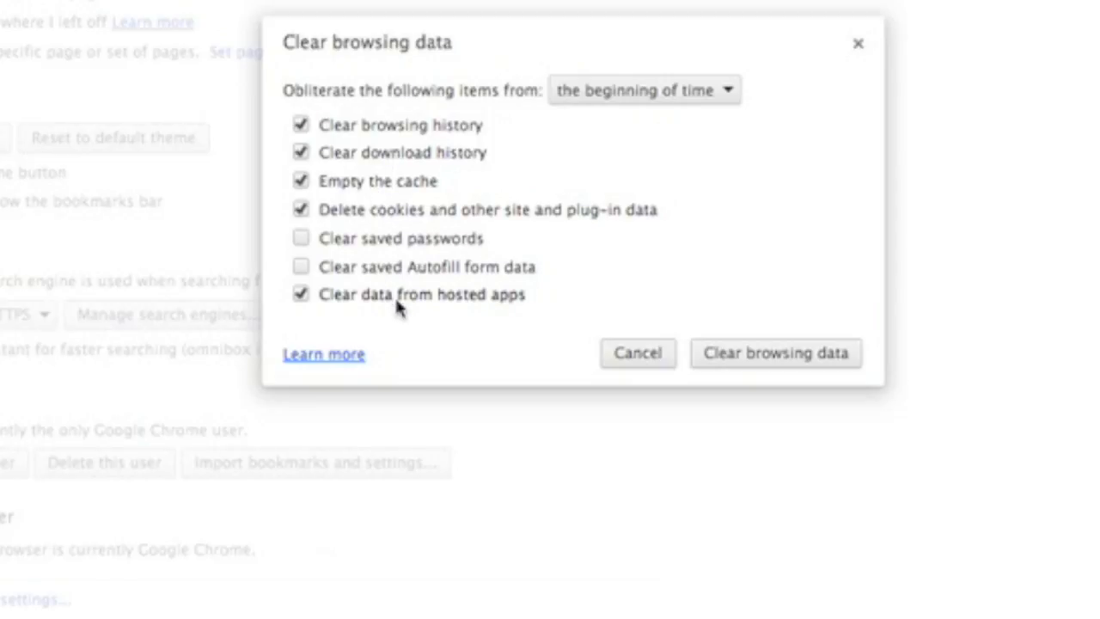
mouse_move(750, 338)
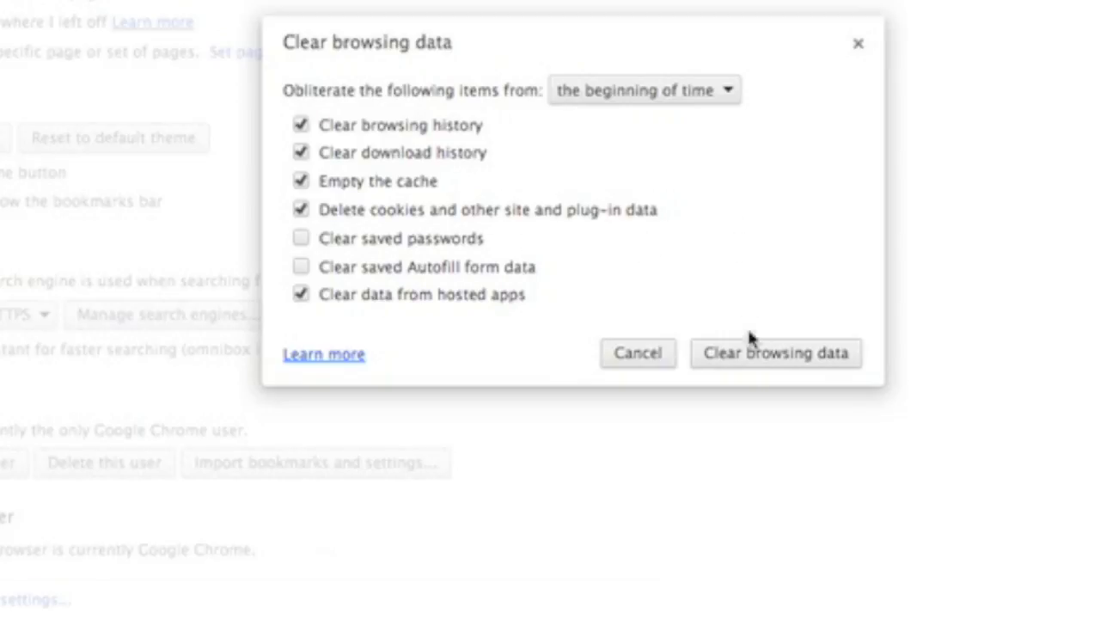
Confirm clearing the checked history, download history, cache, cookies and hosted app data.
click(774, 352)
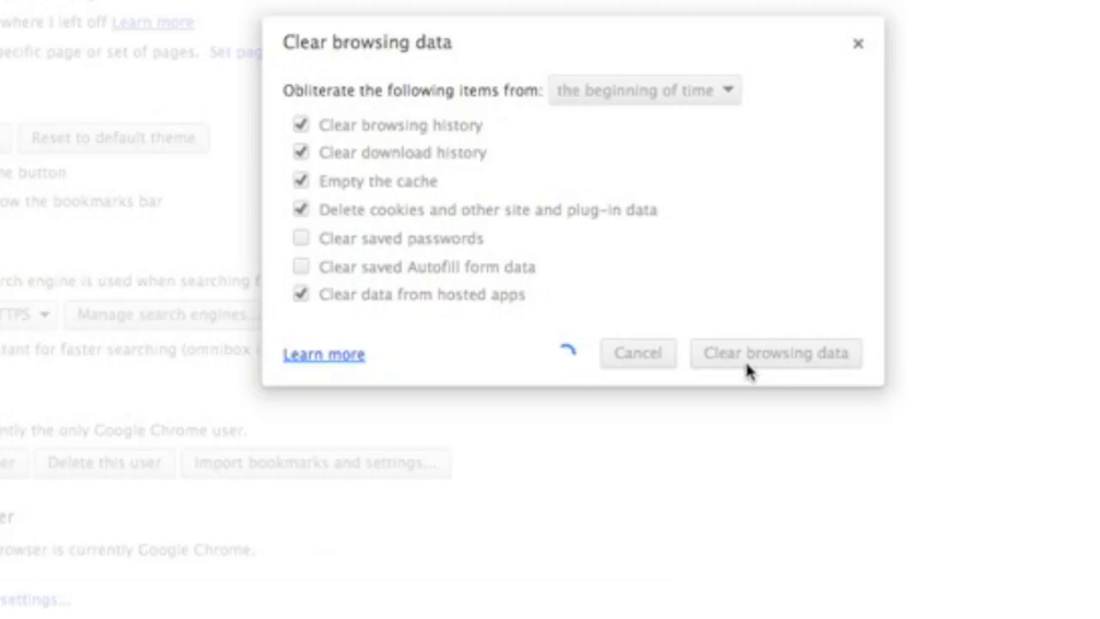
click(774, 353)
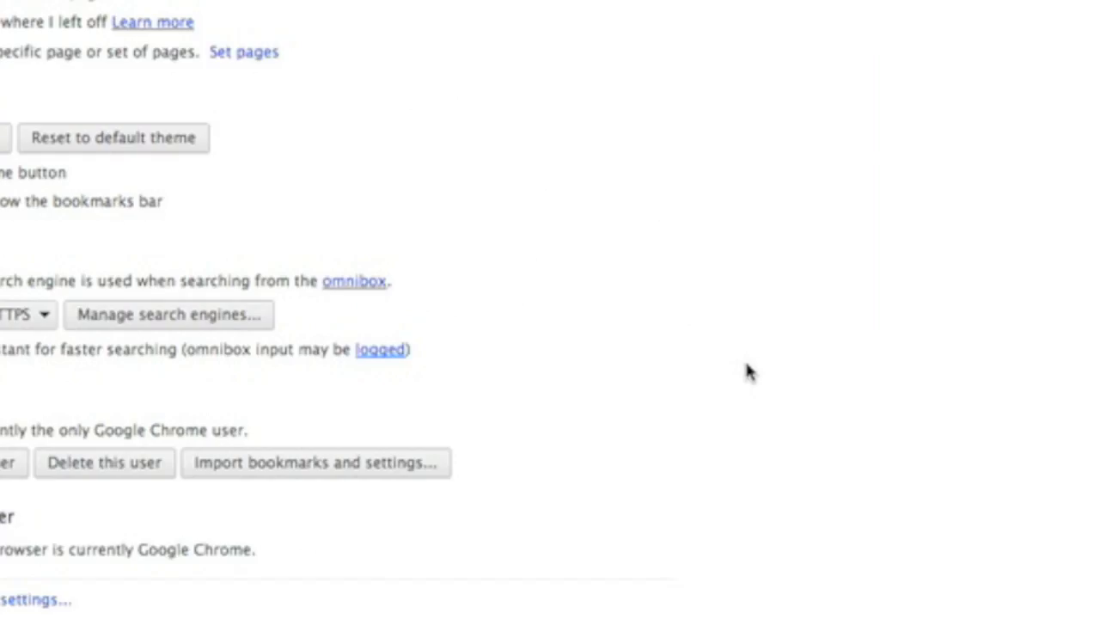
mouse_move(747, 371)
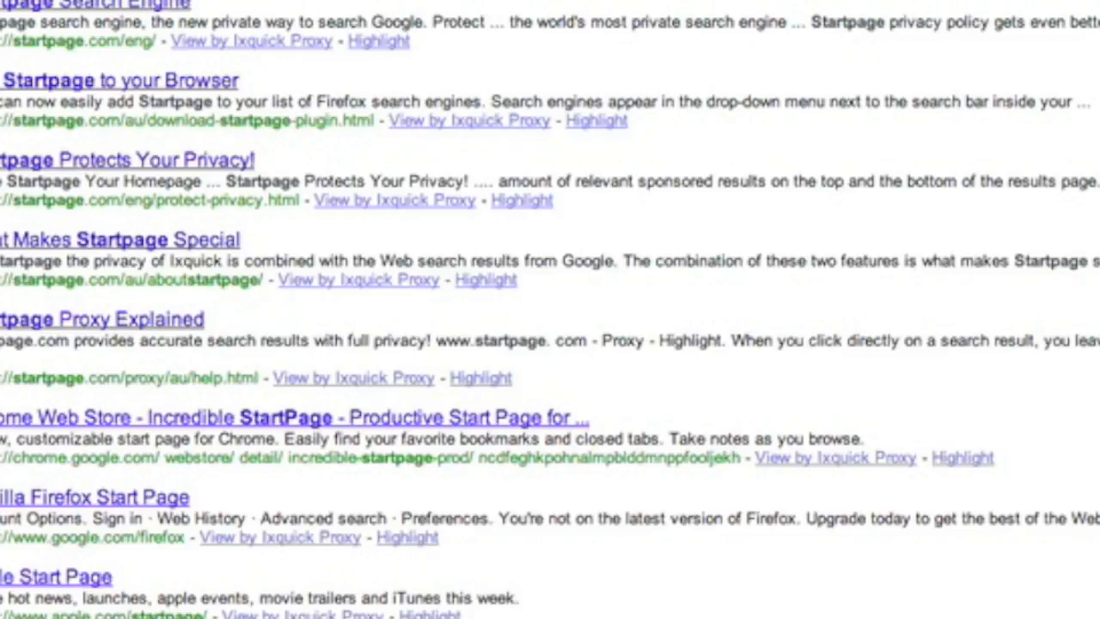
mouse_move(184, 254)
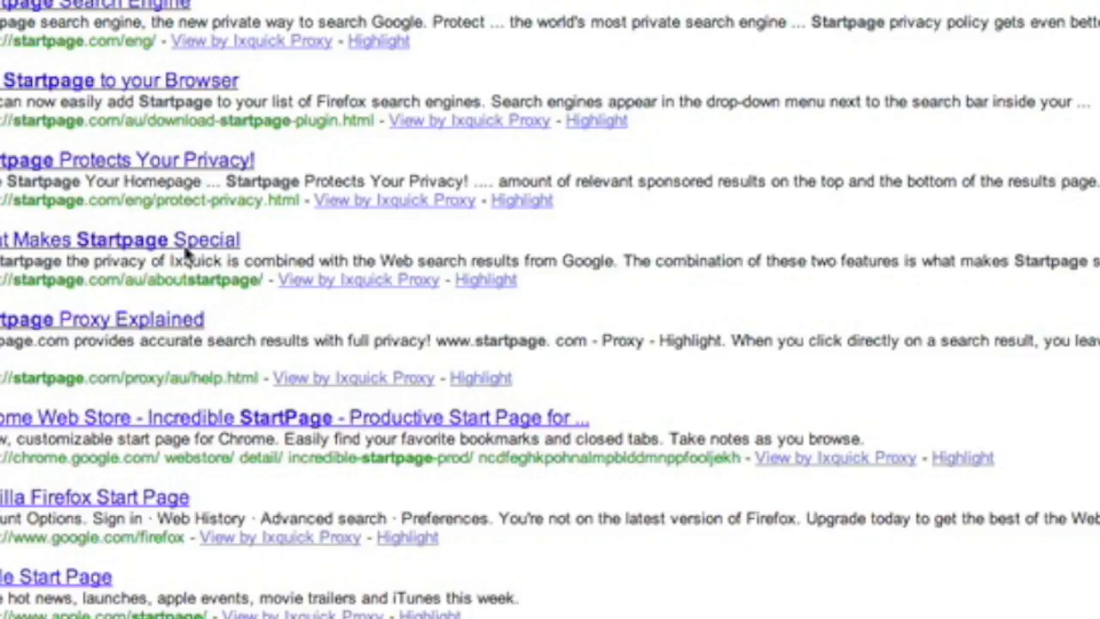